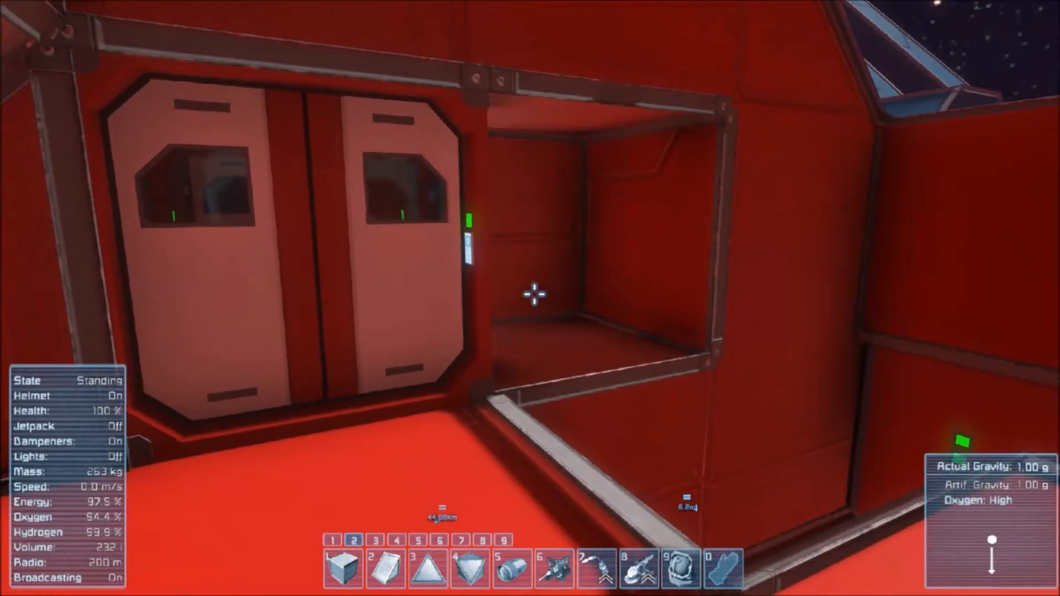
pyautogui.moveTo(530, 293)
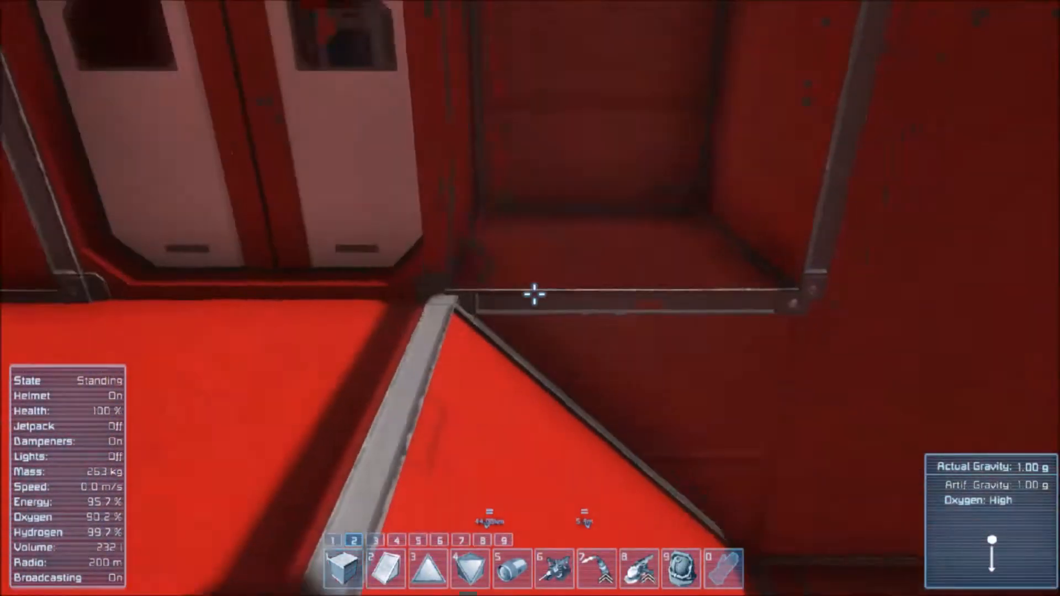
# Set the gravity generator's field width to exactly 100 m through the control terminal
pyautogui.press('w')
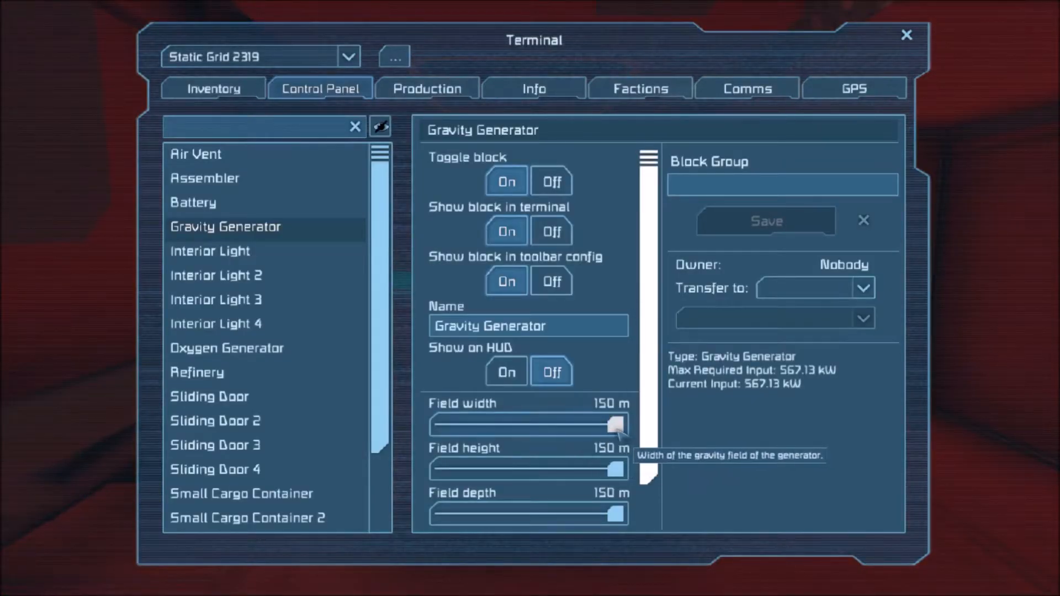
pyautogui.moveTo(615, 426); pyautogui.dragTo(558, 424)
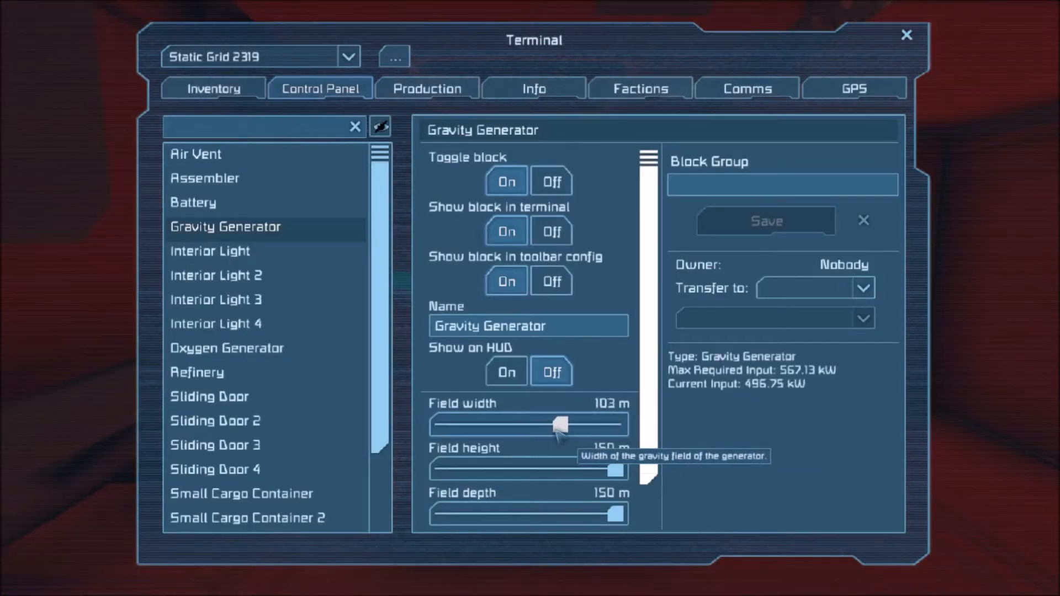
pyautogui.click(548, 424)
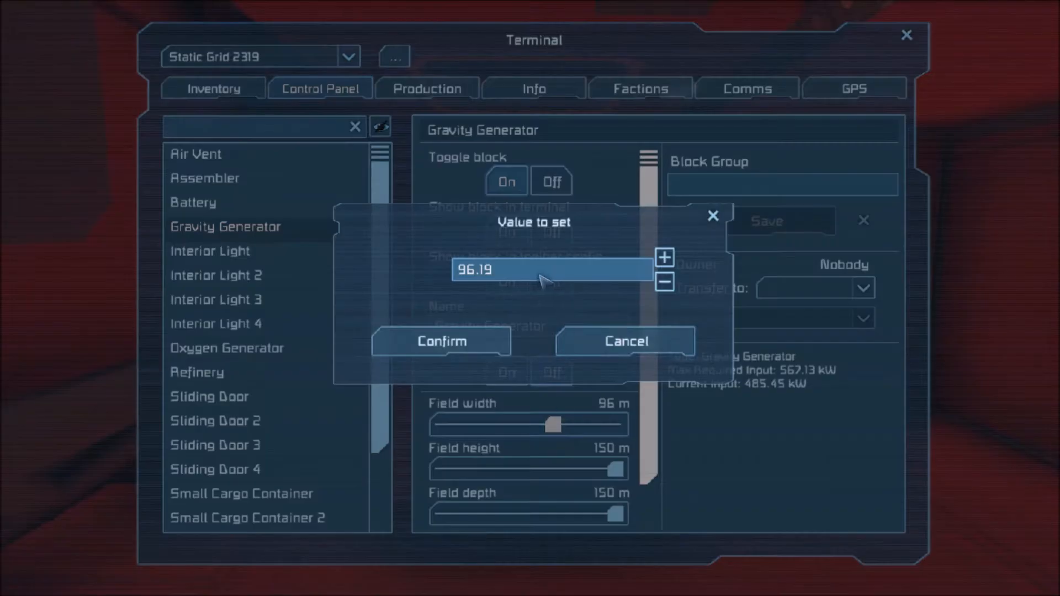
pyautogui.write('100')
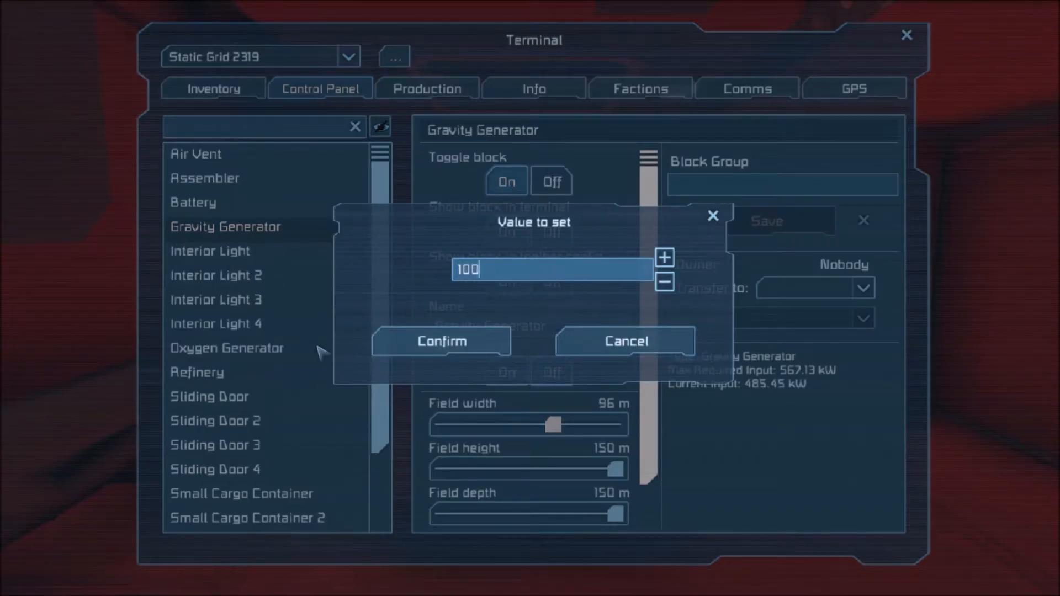
pyautogui.click(441, 340)
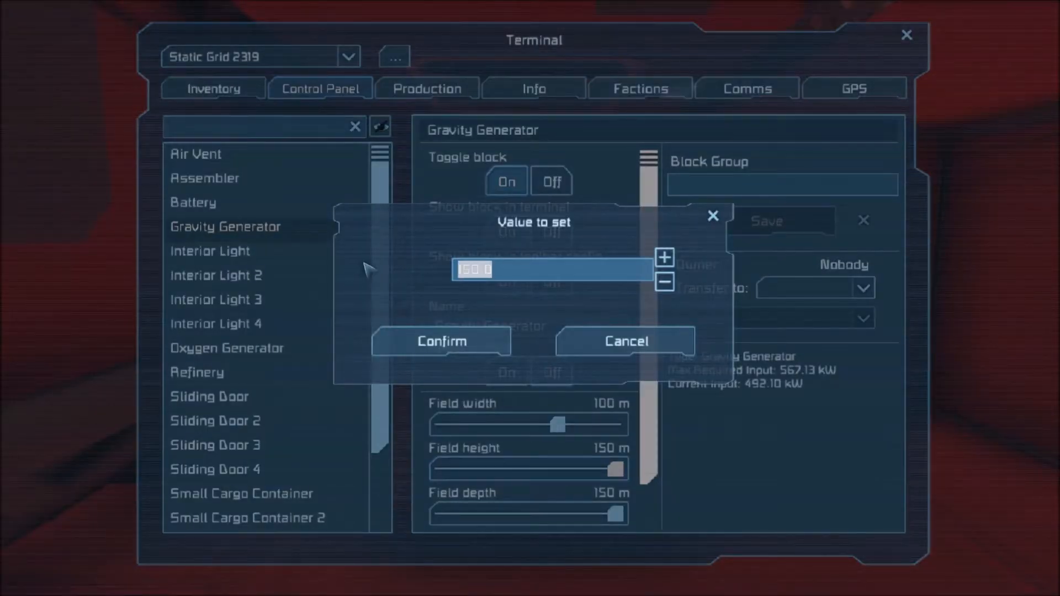
# Set the field height and depth to 100 m as well
pyautogui.write('101')
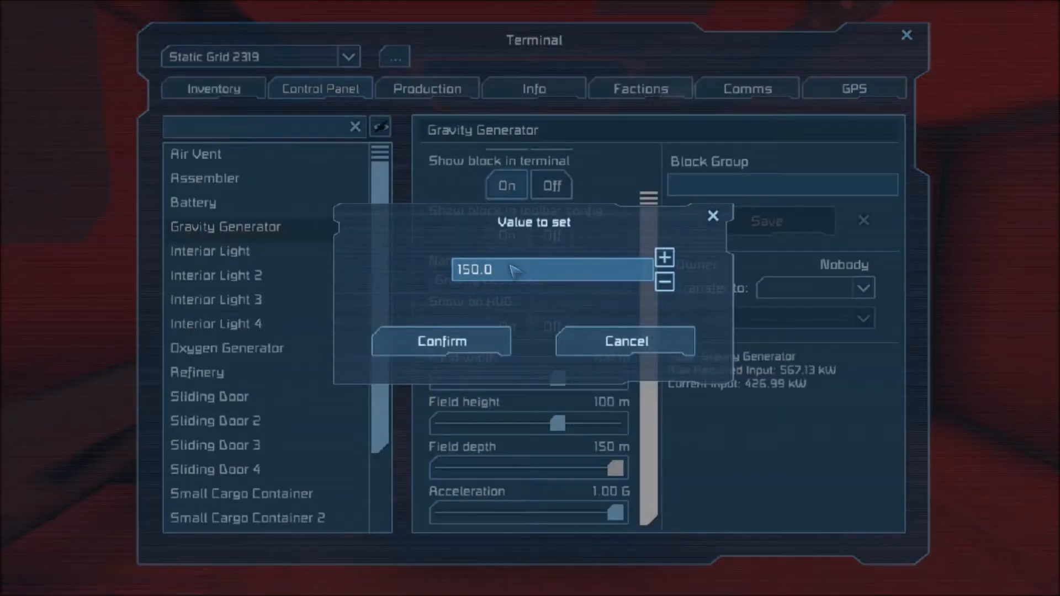
pyautogui.write('100')
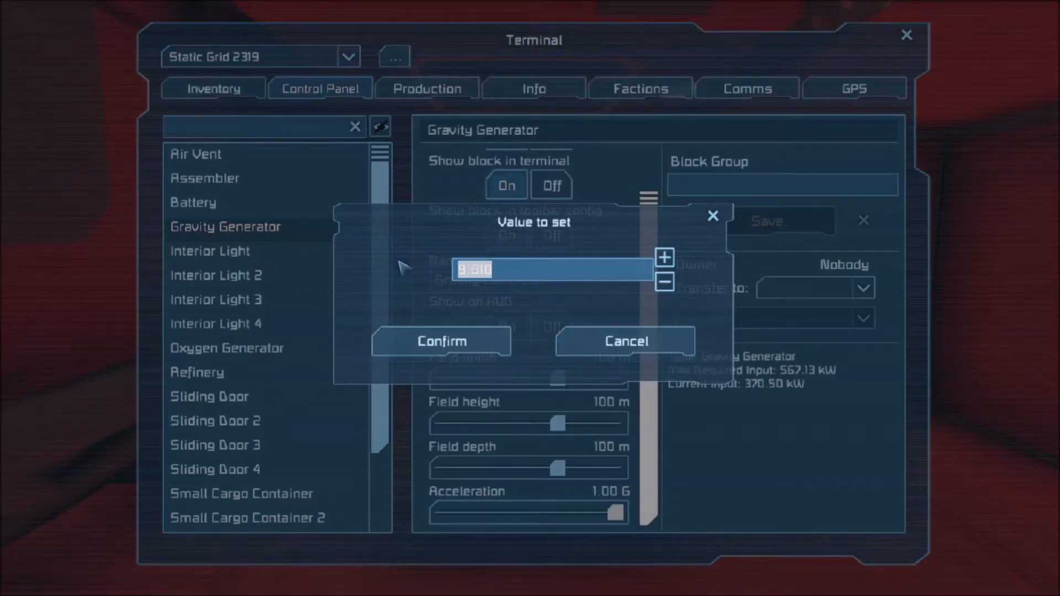
# Lower the gravity acceleration, entering .7 and then 75 as the value to set
pyautogui.write('.7')
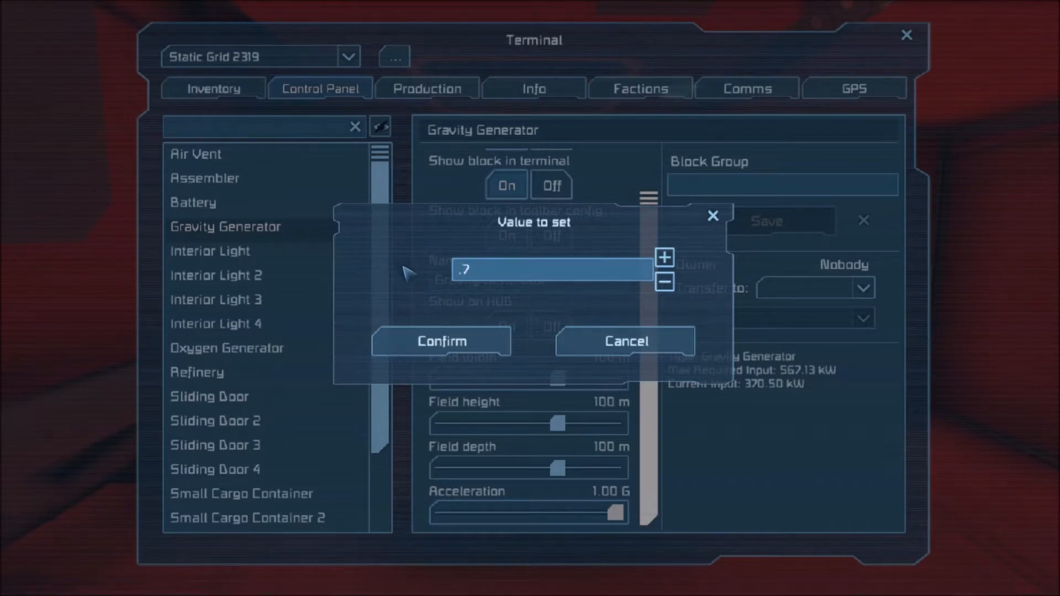
pyautogui.click(440, 341)
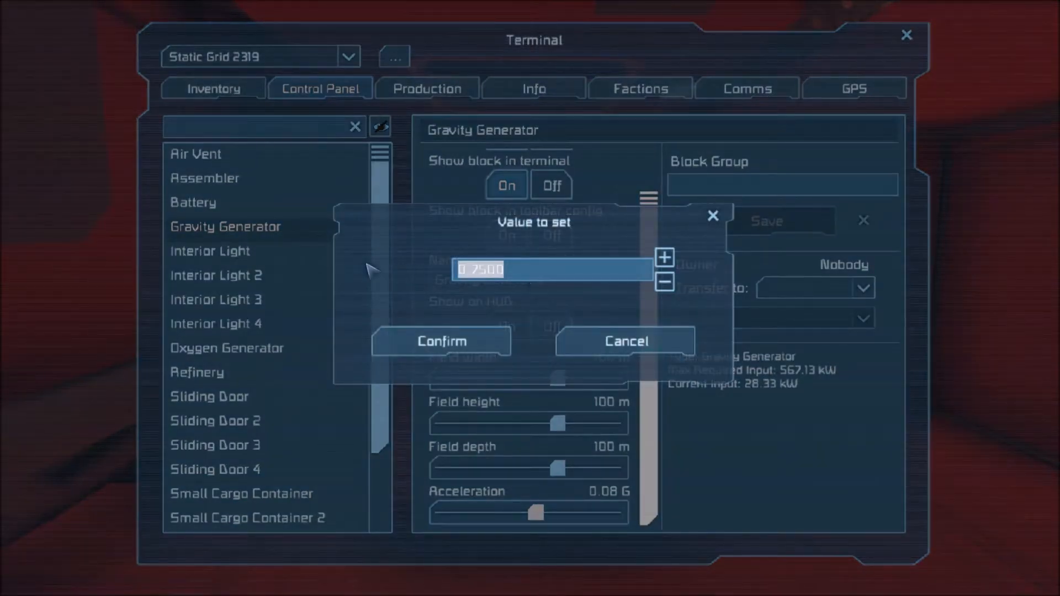
pyautogui.write('75')
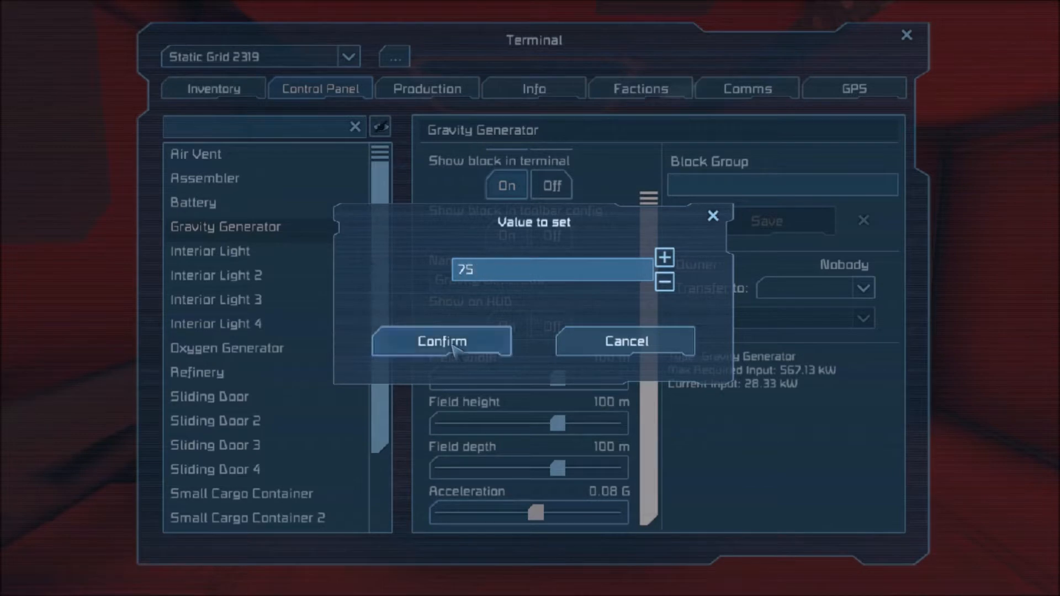
pyautogui.click(441, 341)
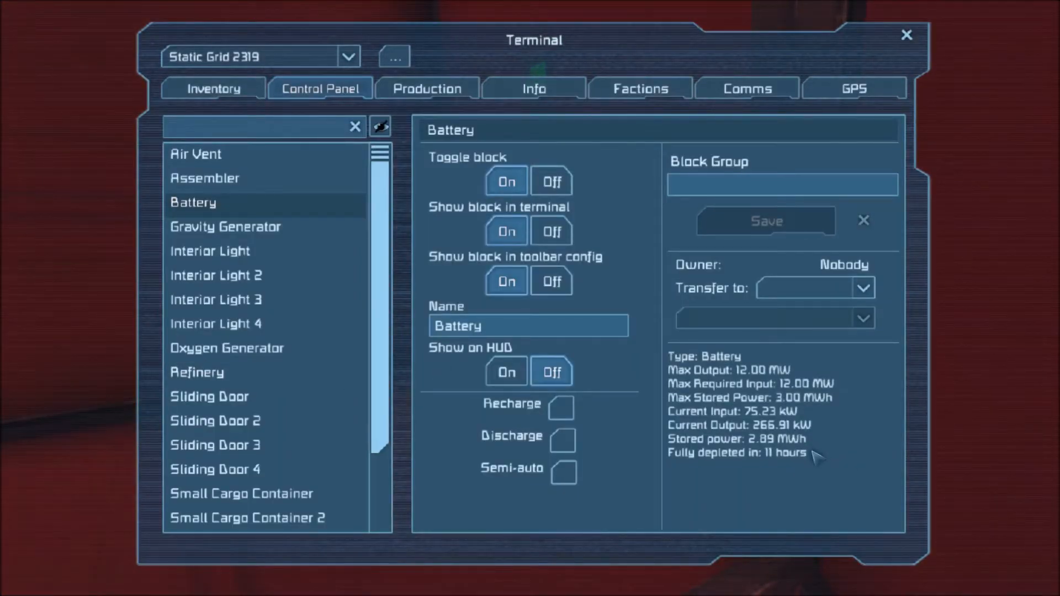
# Close the terminal after viewing the battery's stored power and output
pyautogui.click(906, 34)
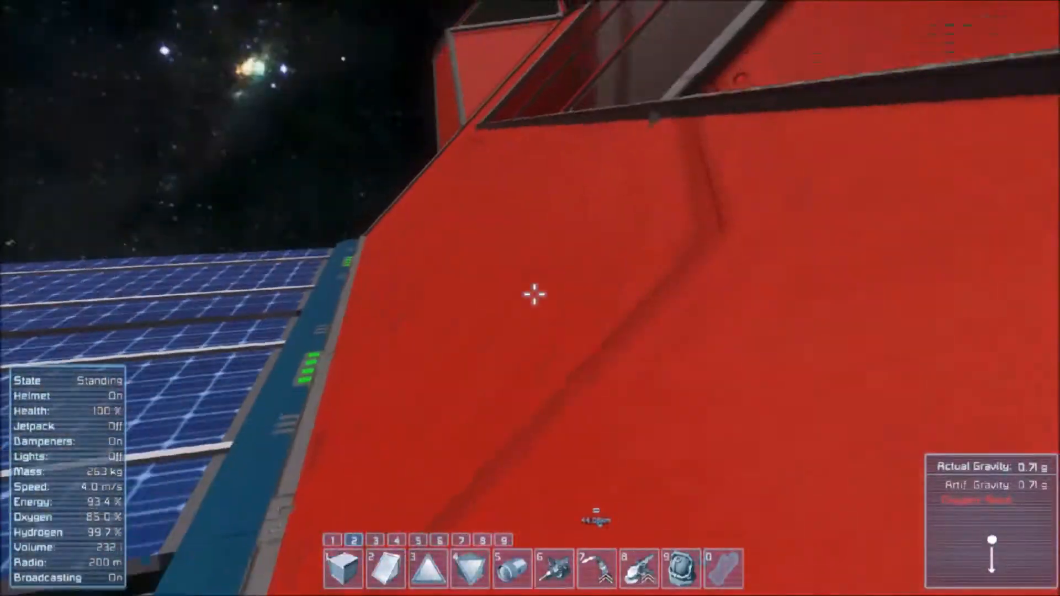
pyautogui.moveTo(530, 296)
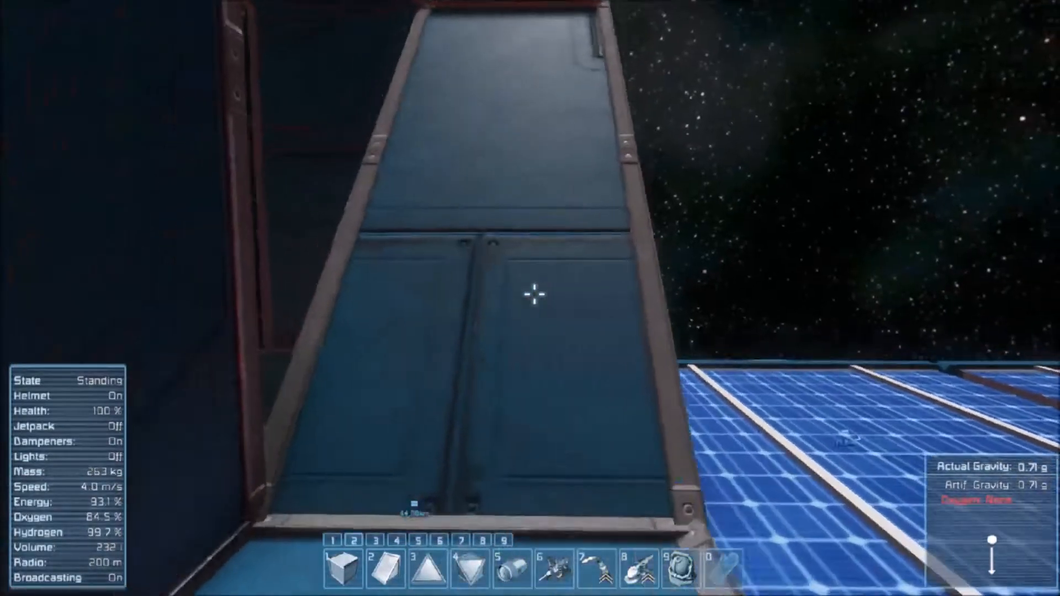
pyautogui.moveTo(535, 293)
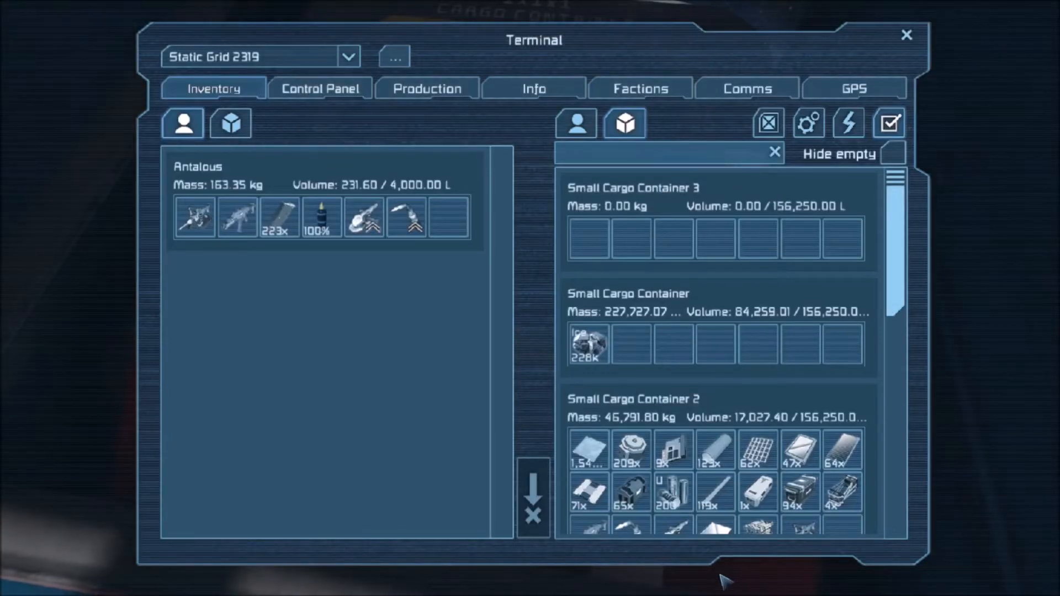
# Scroll through the cargo container inventories to reach the construction components
pyautogui.scroll(-3)
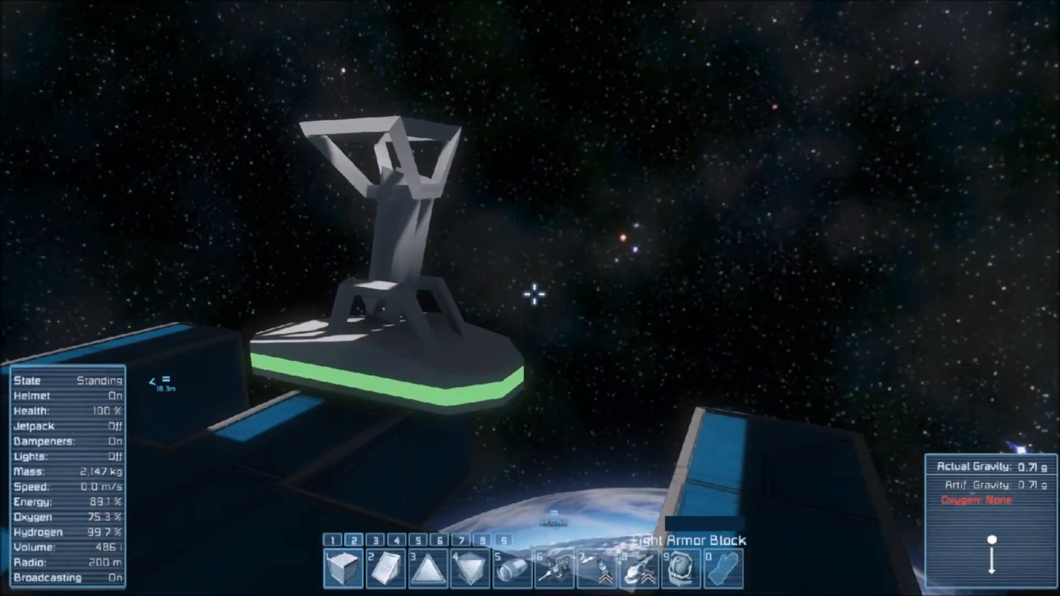
# Toggle the jetpack to move out onto the station platform beside the medical room
pyautogui.press('j')
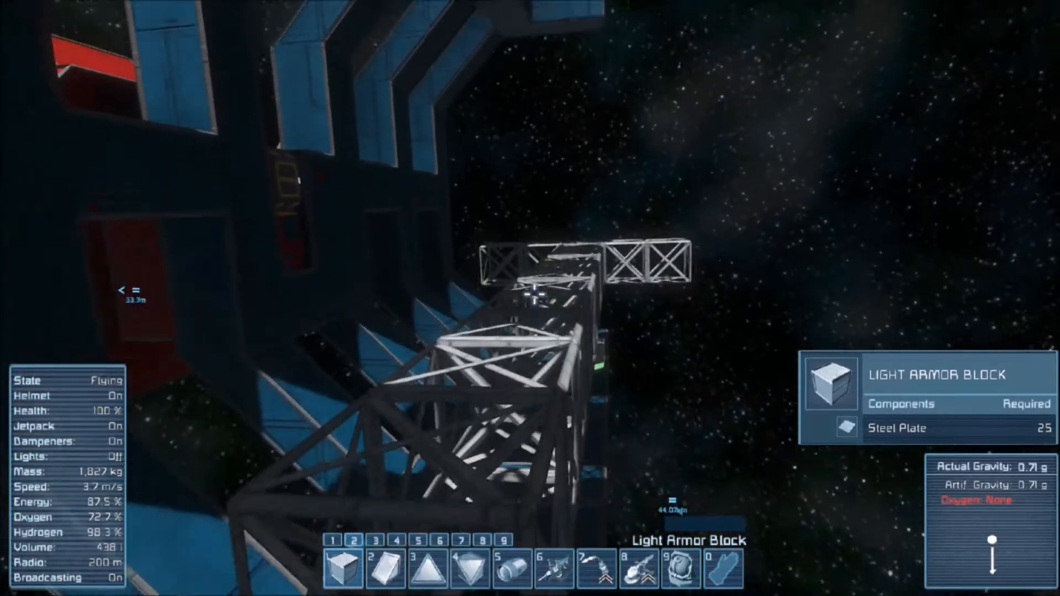
# Toggle the jetpack to fly along the station while laying the light armor frame
pyautogui.press('j')
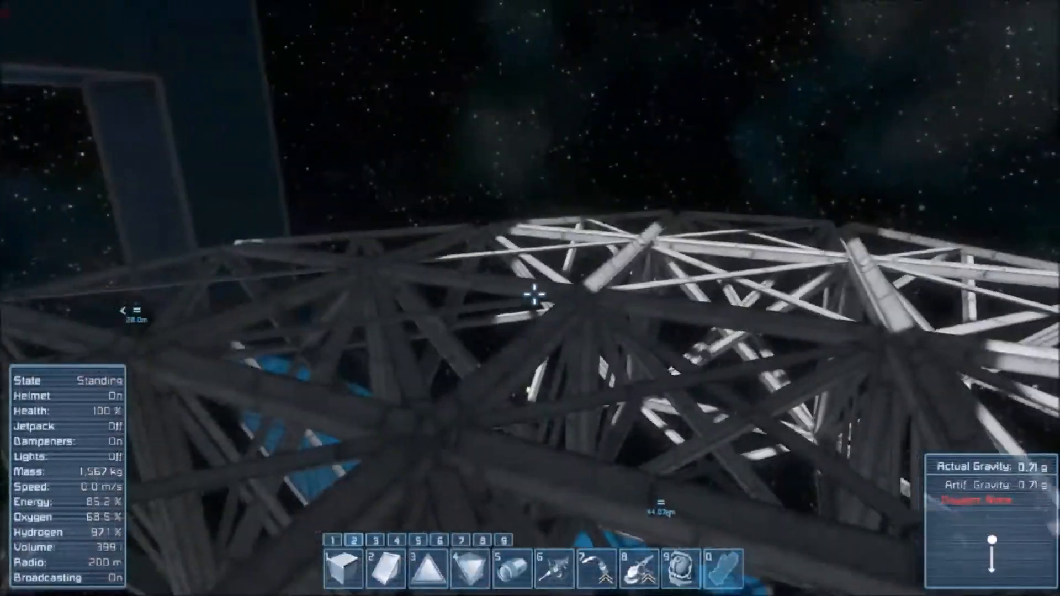
pyautogui.moveTo(534, 293)
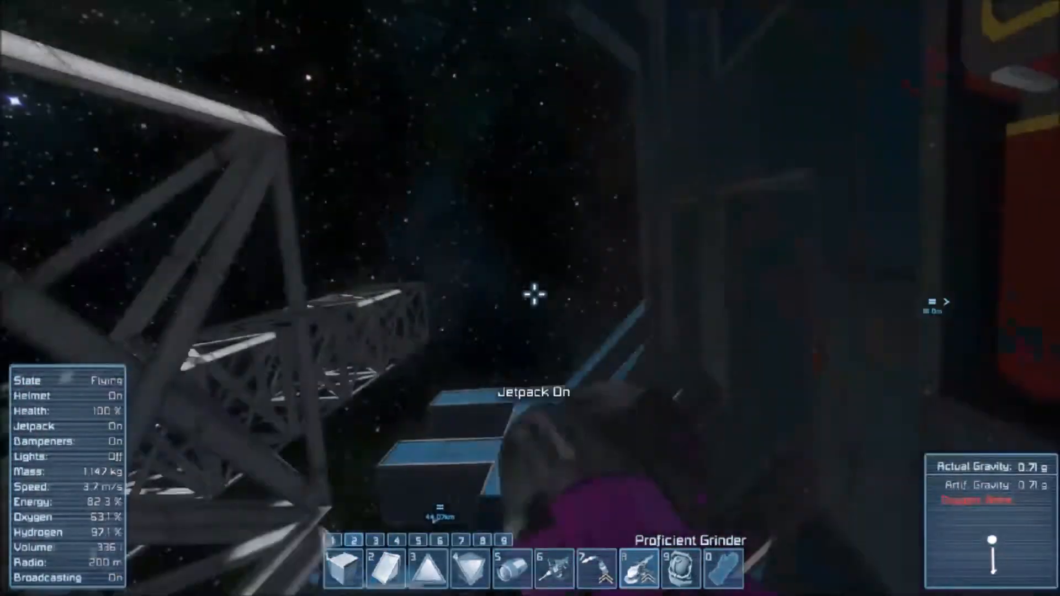
# Fly back into the station on the jetpack and bring up the terminal with K
pyautogui.press('j')
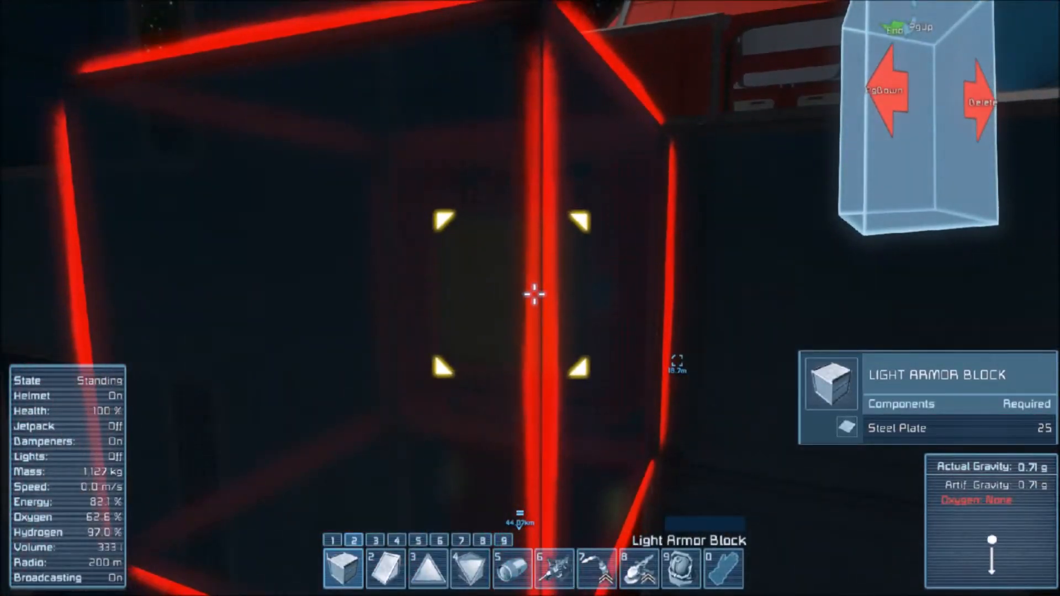
pyautogui.press('k')
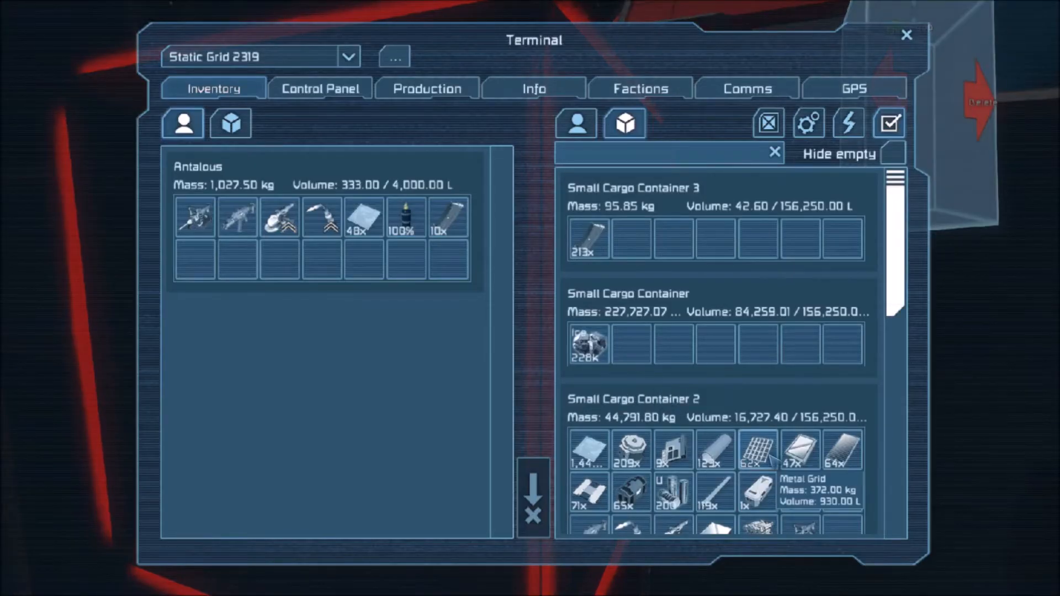
# Take 20 each of two components from Small Cargo Container 2, then close the terminal
pyautogui.scroll(-3)
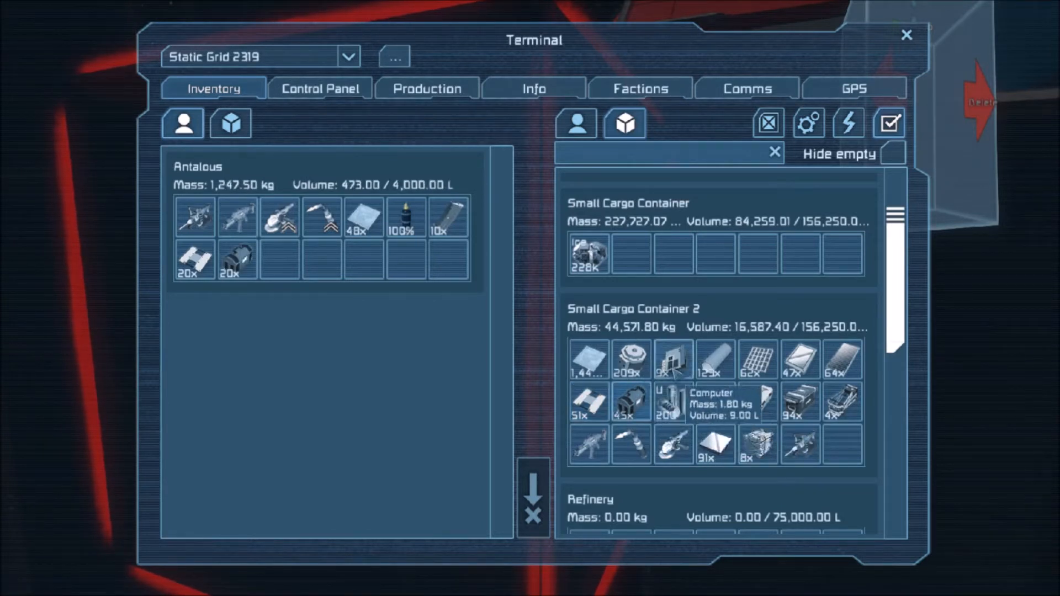
pyautogui.click(907, 34)
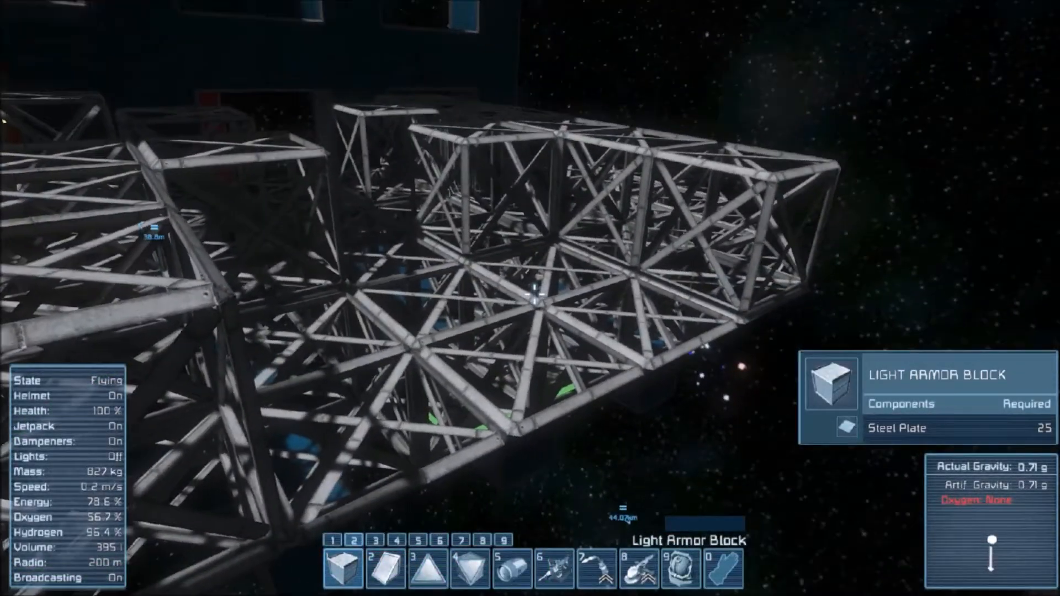
# Toggle the jetpack while extending the ship frame with light armor blocks
pyautogui.press('J')
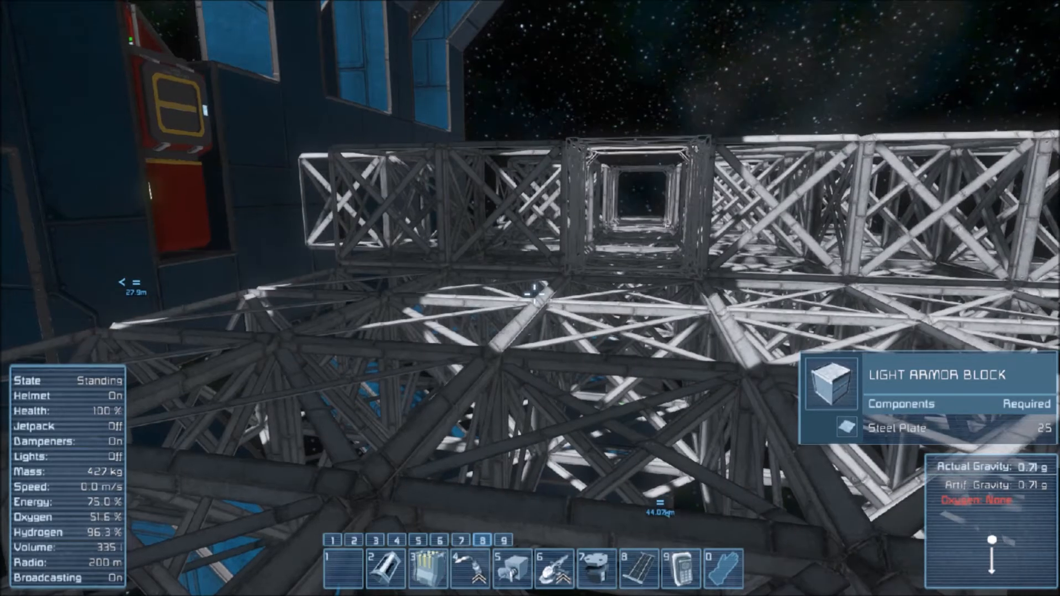
# Equip the refinery from toolbar slot 9 after raising the framework walls
pyautogui.press('9')
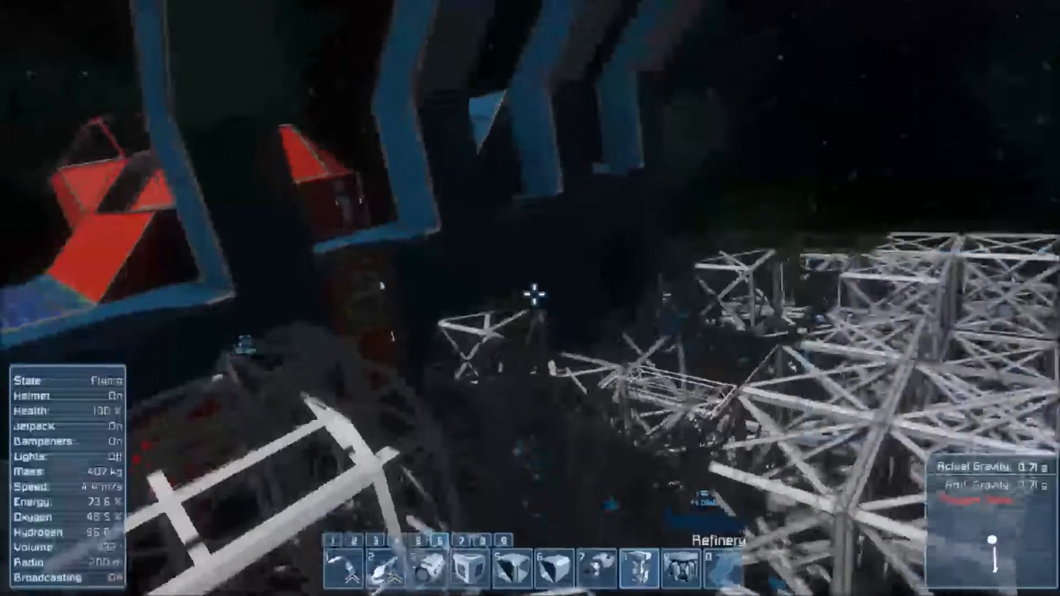
# Place the refinery in the frame, then view the Weapons and Tools catalogue in toolbar setup
pyautogui.press('j')
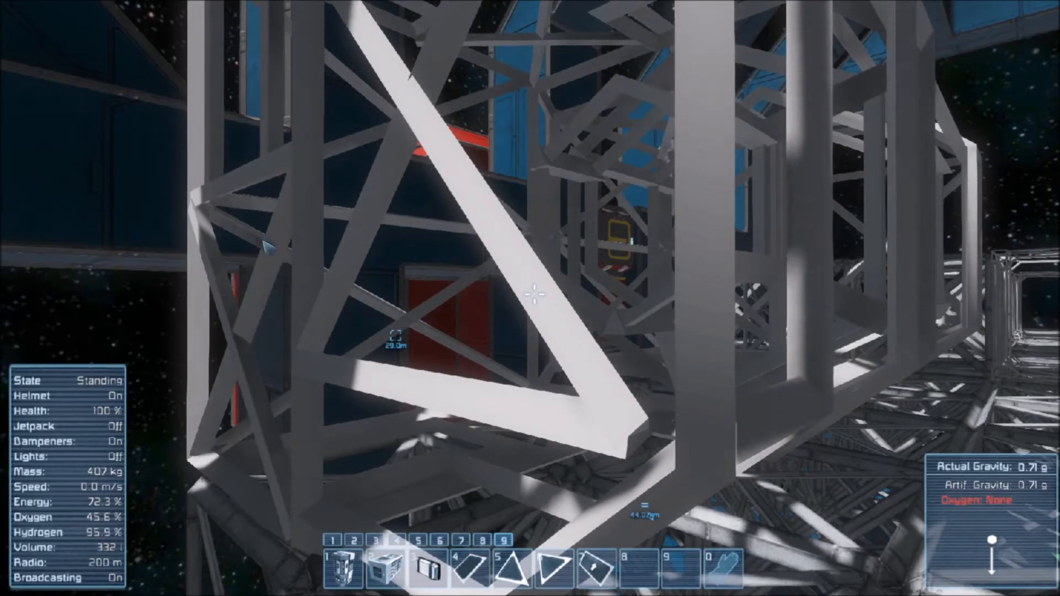
pyautogui.press('g')
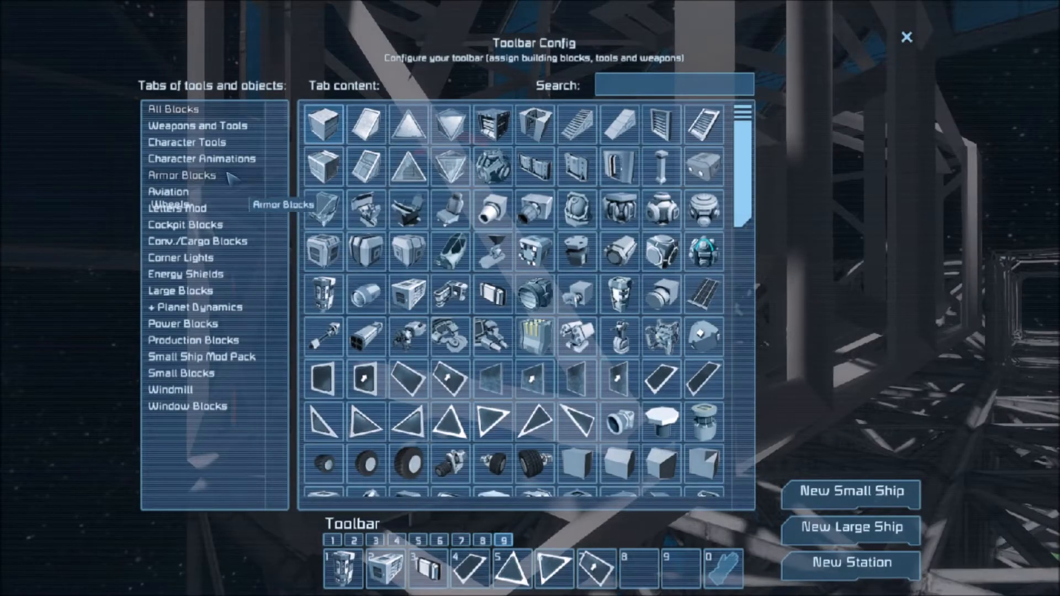
pyautogui.click(196, 124)
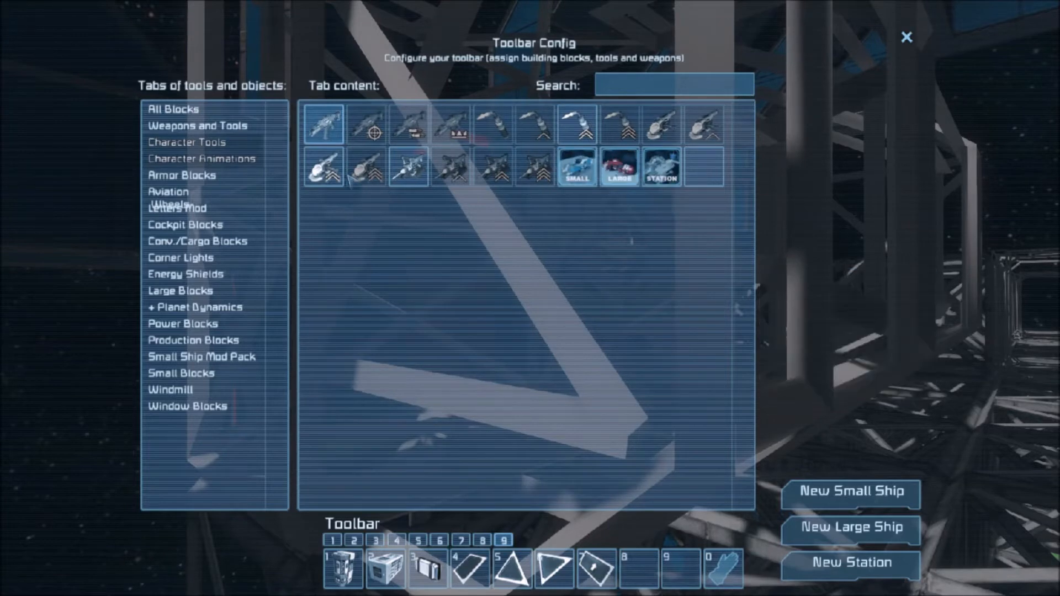
pyautogui.click(908, 37)
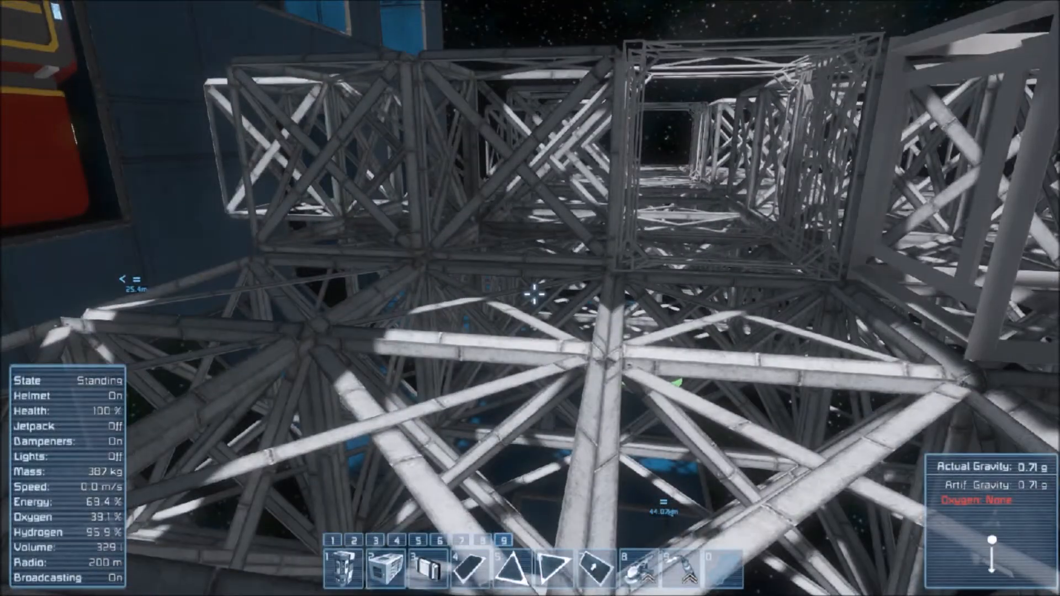
pyautogui.moveTo(530, 298)
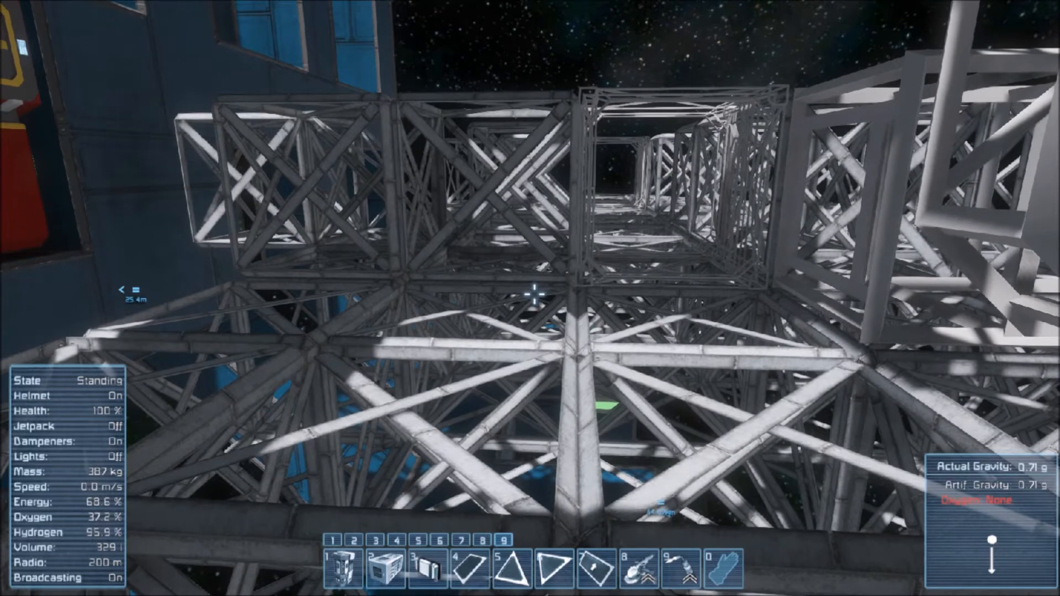
# Bring up the toolbar configuration screen with the window slots cleared
pyautogui.press('g')
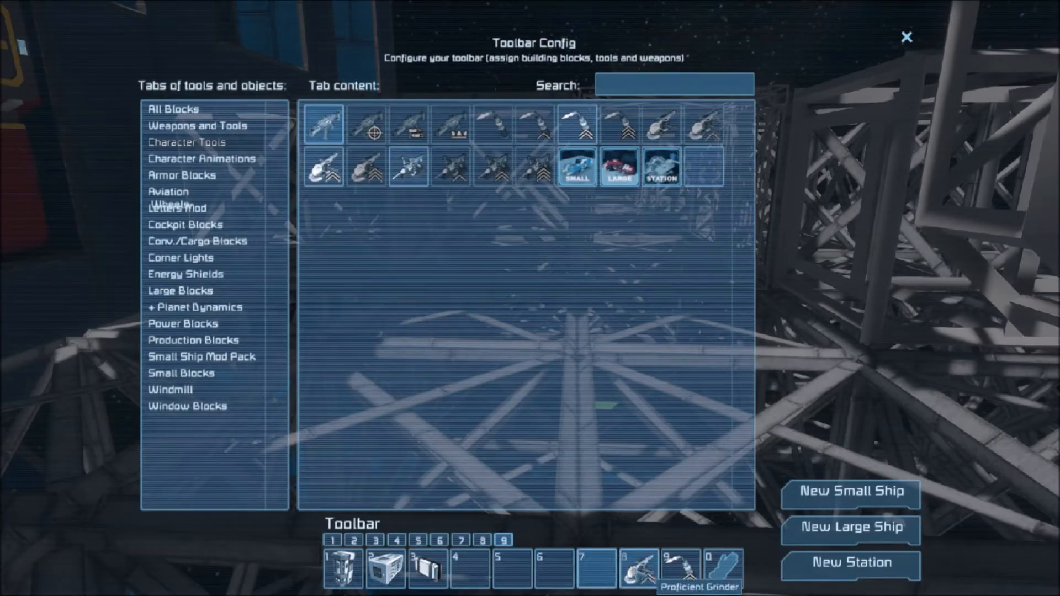
# Search All Blocks for 'oxy' and 'win' to add oxygen blocks and Window 1x3 Flat Inverted
pyautogui.click(174, 108)
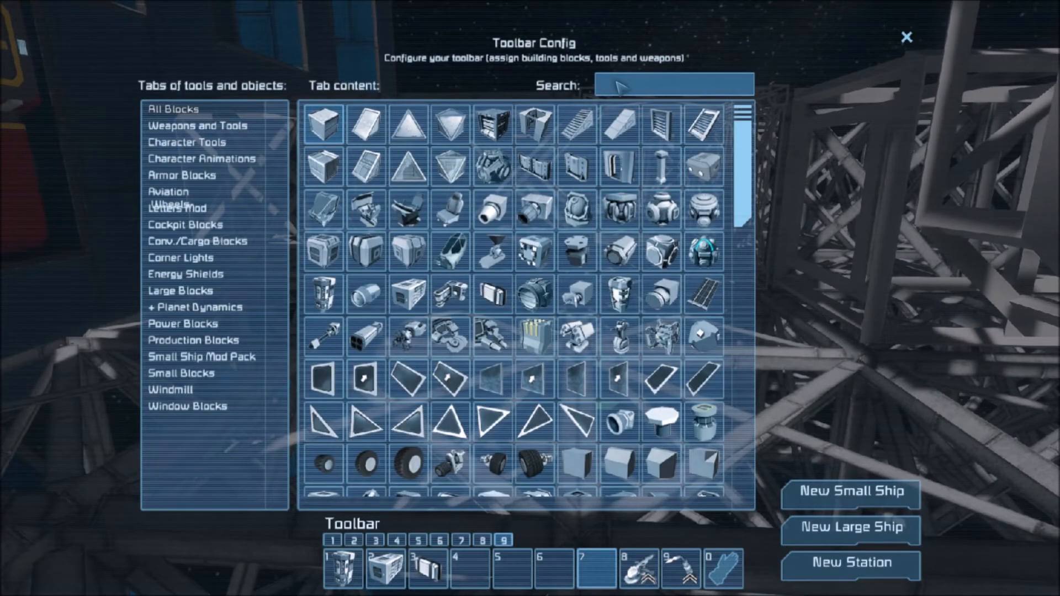
pyautogui.write('d')
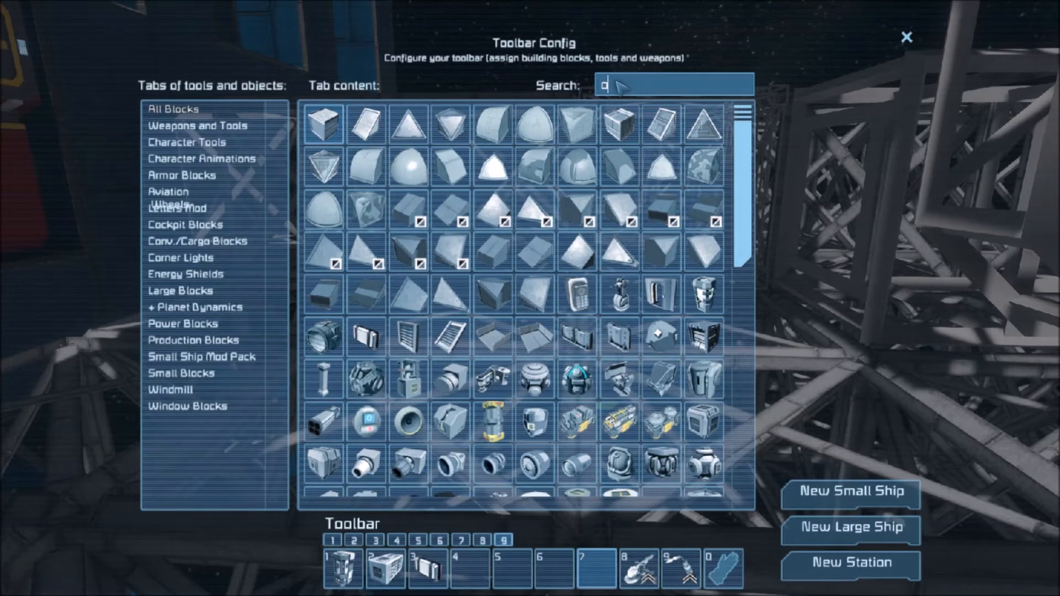
pyautogui.write('xy')
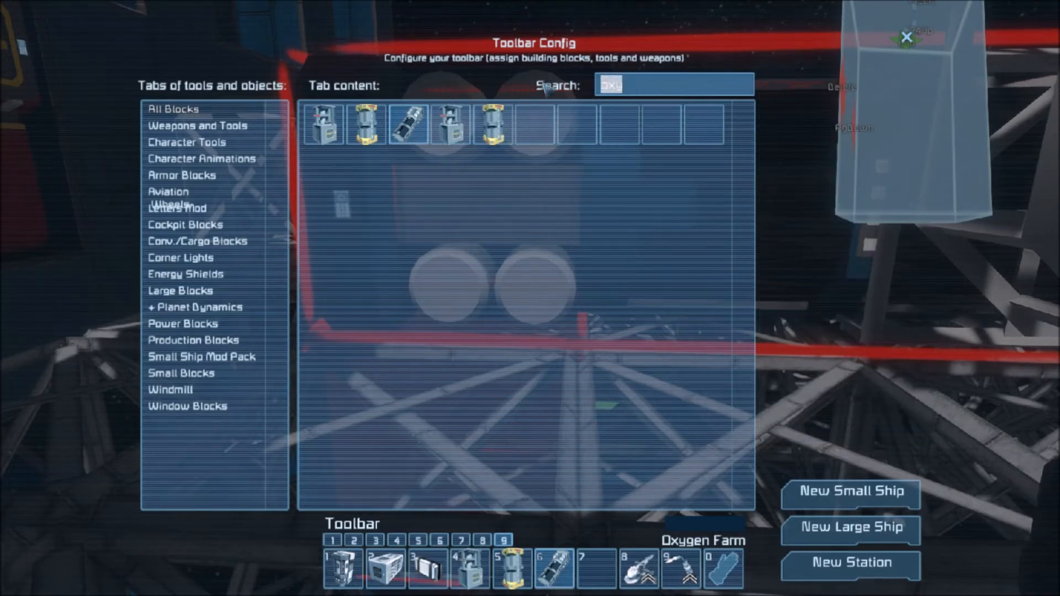
pyautogui.write('w')
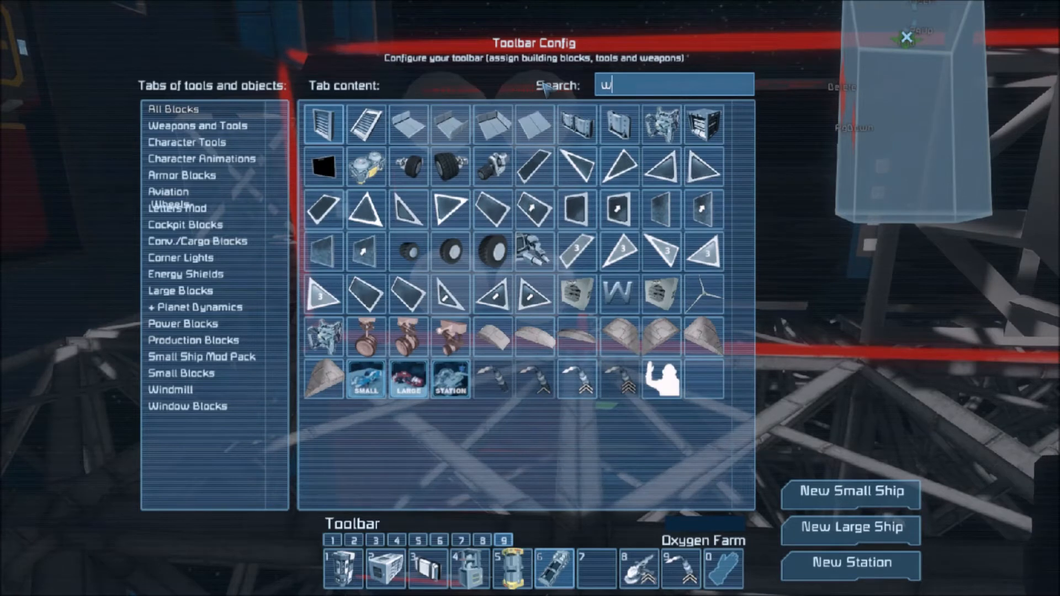
pyautogui.write('in')
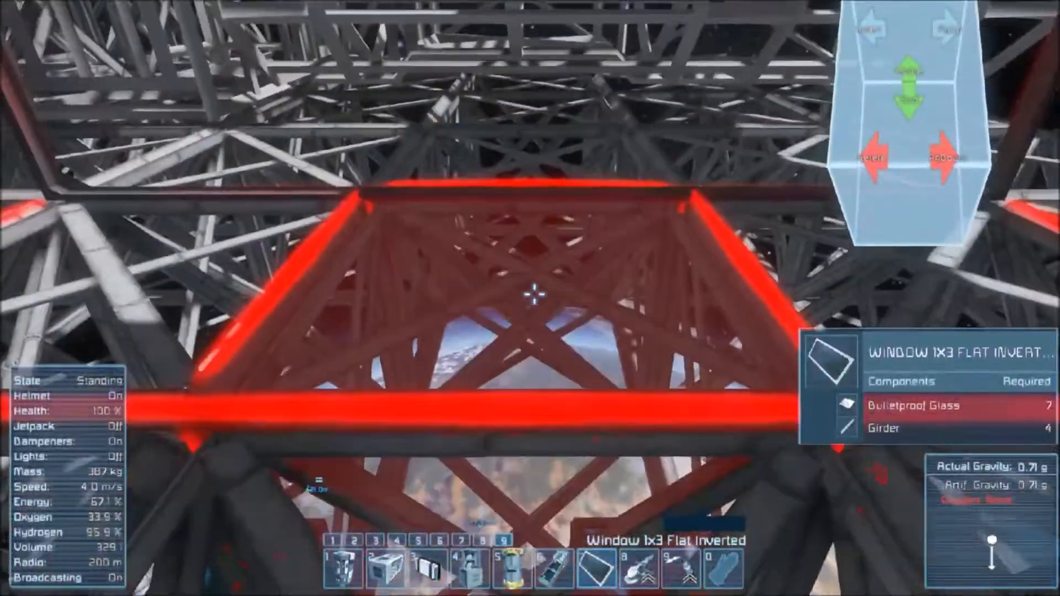
# Hold an oxygen tank against the girder frame, blocked by missing steel plate
pyautogui.press('J')
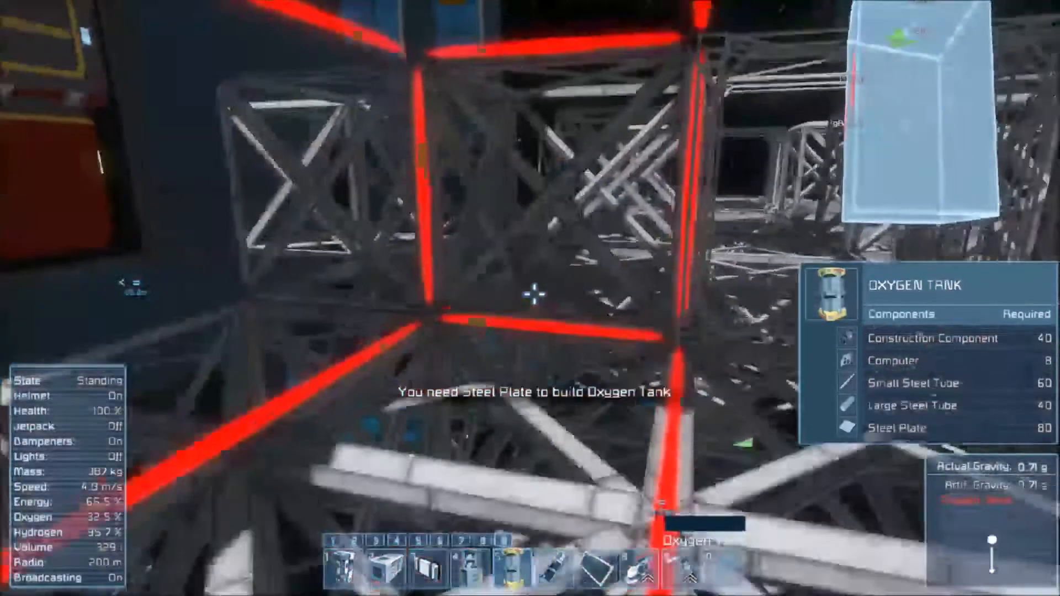
# Restock components and reopen the block catalogue to check the Door's requirements
pyautogui.press('K')
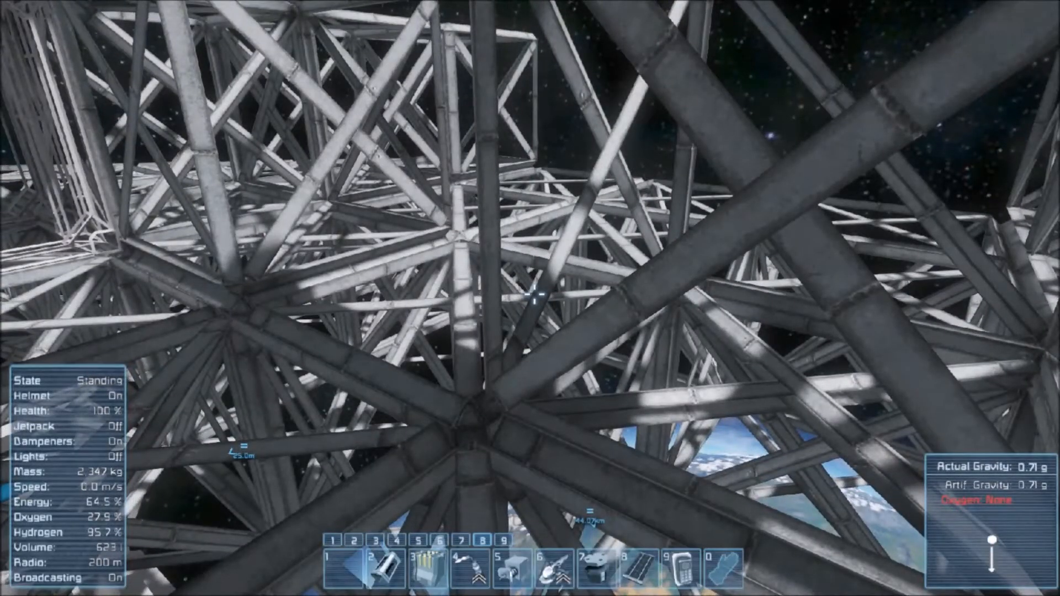
pyautogui.press('g')
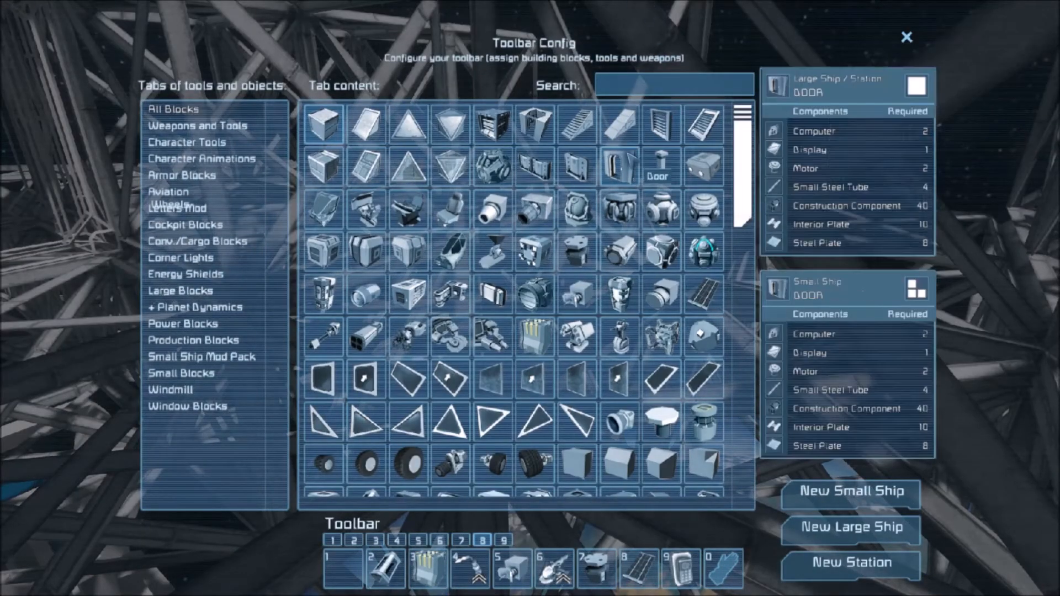
# Add light armor block, slope and corner shapes to the toolbar and equip Light Armor Block
pyautogui.click(906, 37)
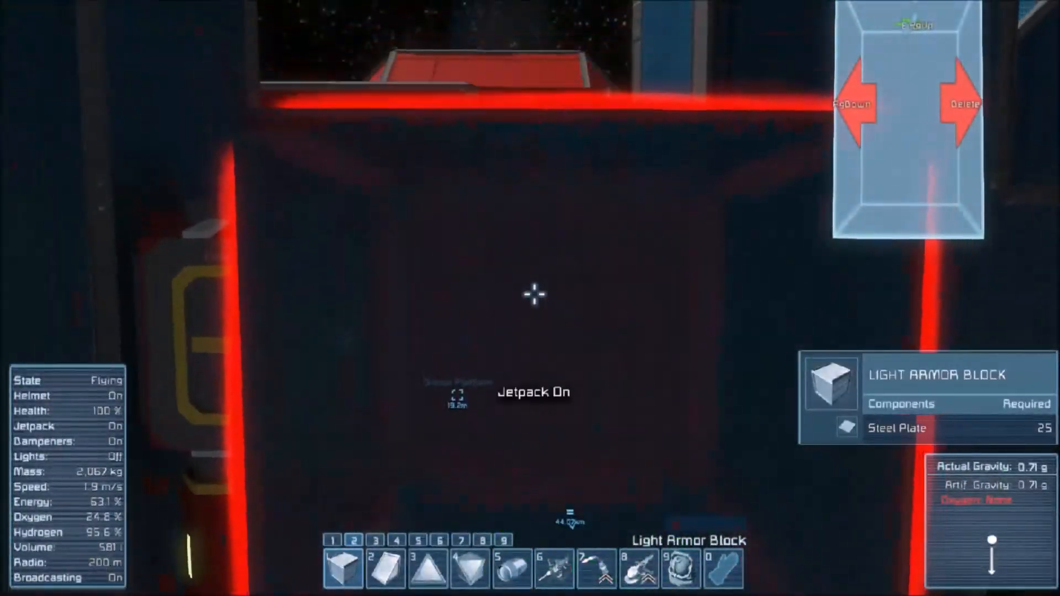
# Turn off the jetpack inside the pressurised red room and remove the helmet
pyautogui.press('j')
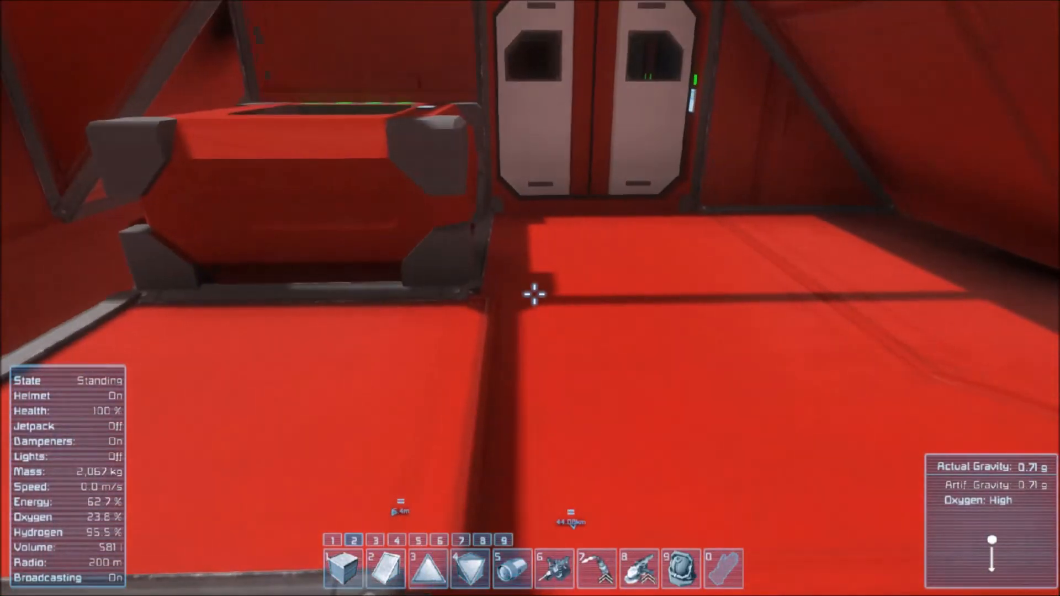
pyautogui.press('J')
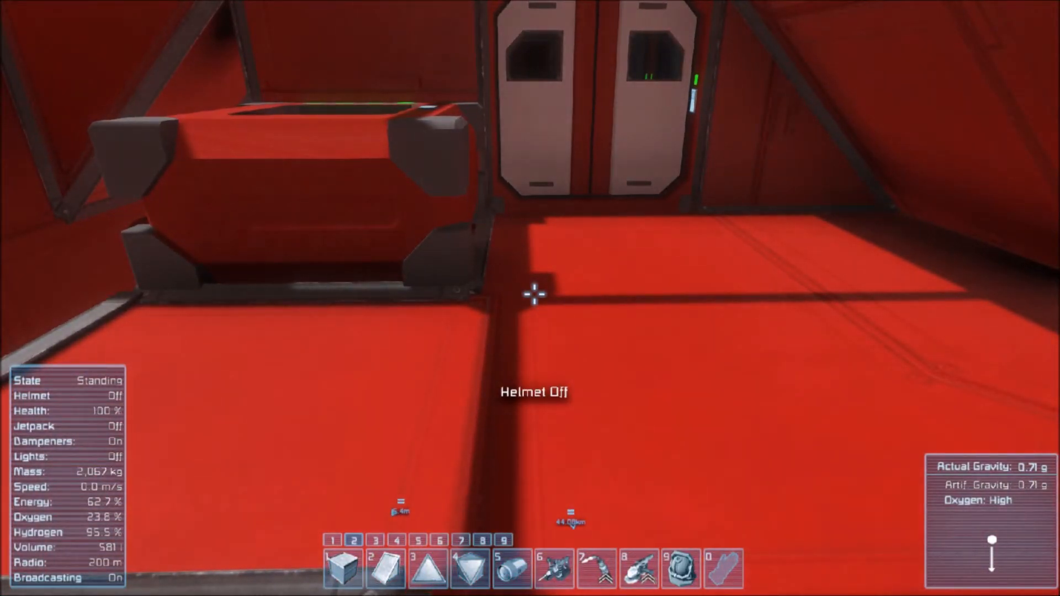